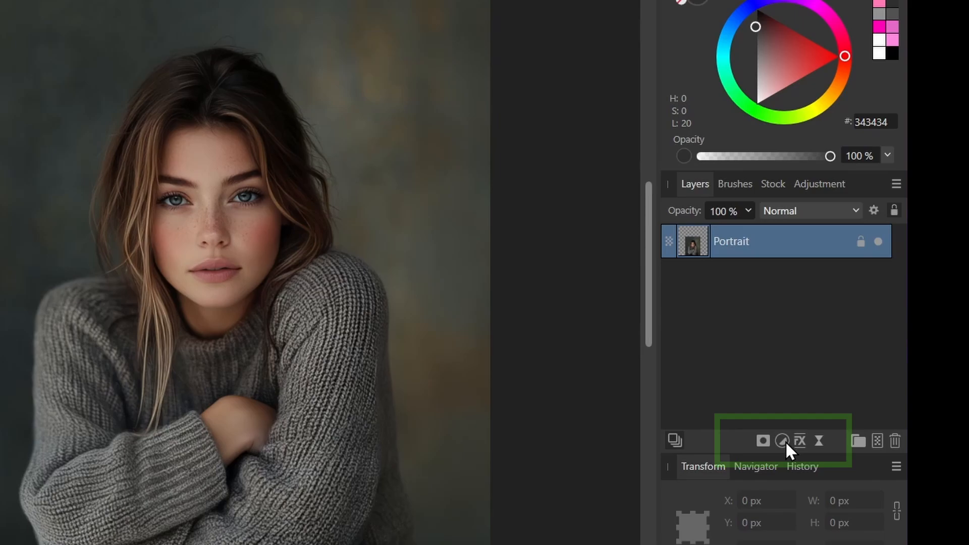
Add an Exposure adjustment to the portrait and set it to about -1.675.
left_click(781, 440)
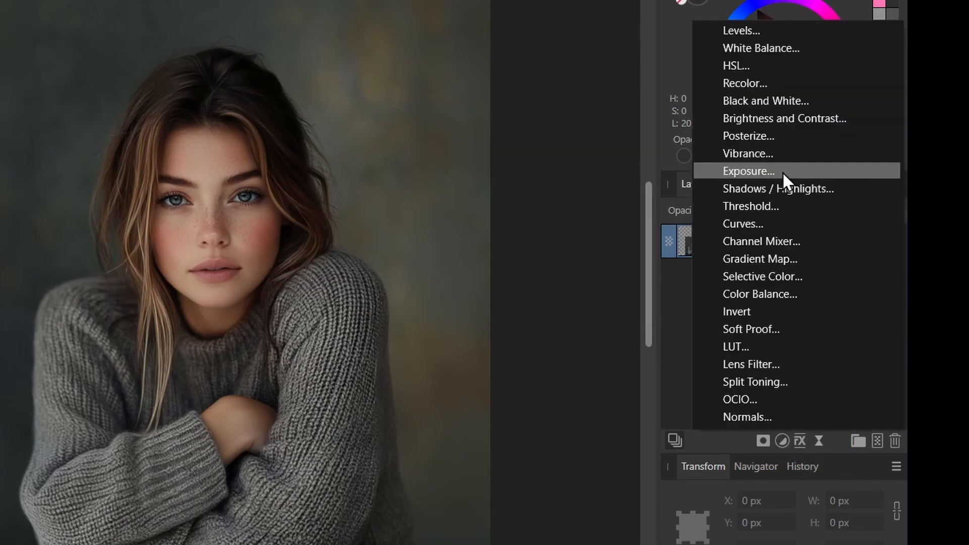
left_click(749, 171)
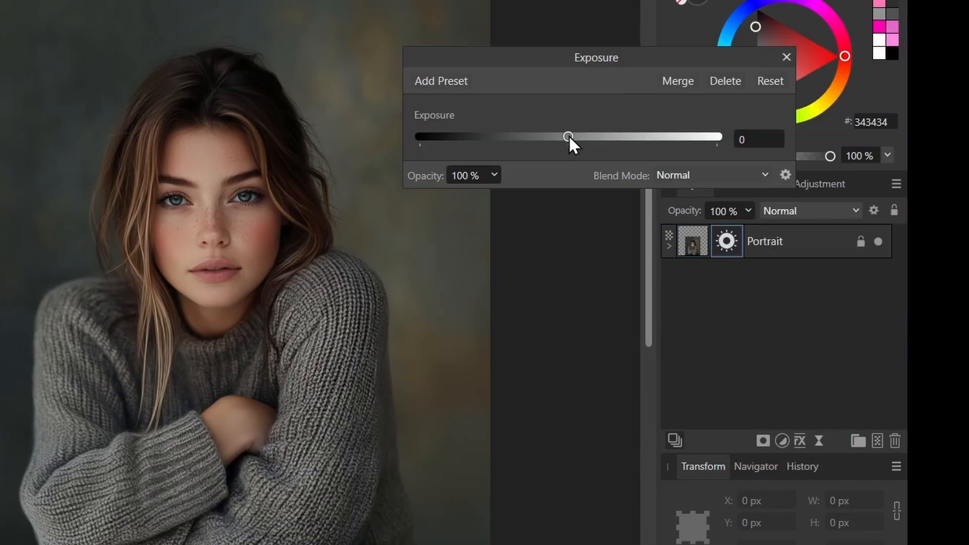
left_click_drag(567, 136, 578, 135)
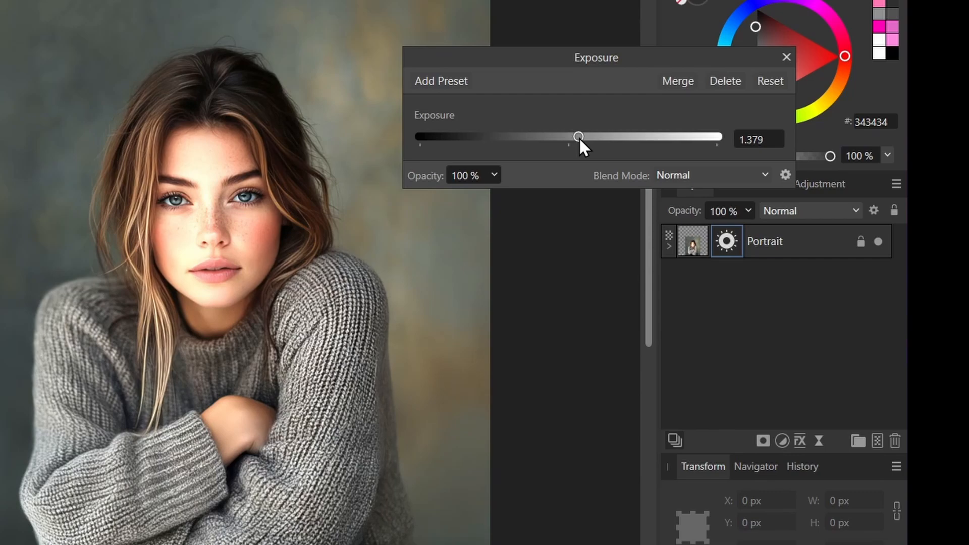
left_click_drag(578, 136, 556, 136)
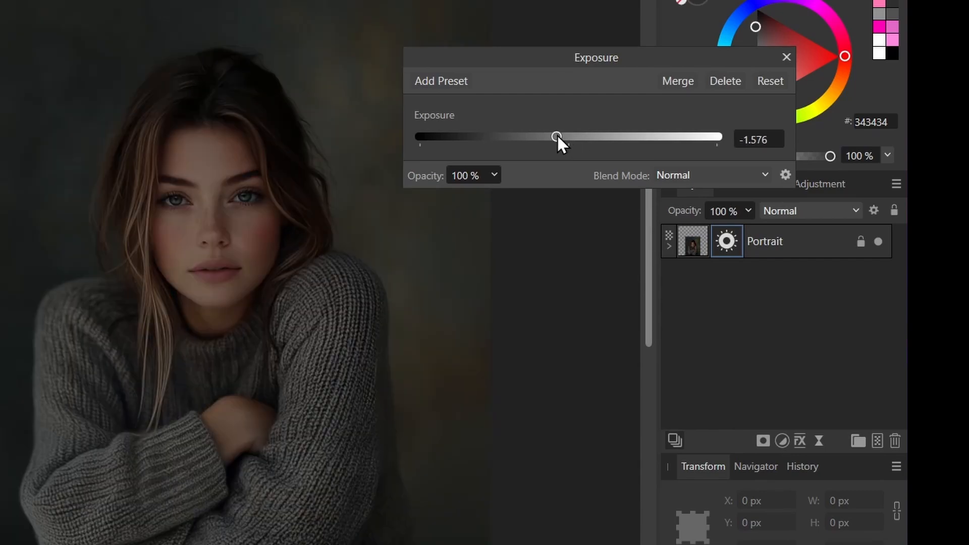
left_click_drag(556, 137, 554, 137)
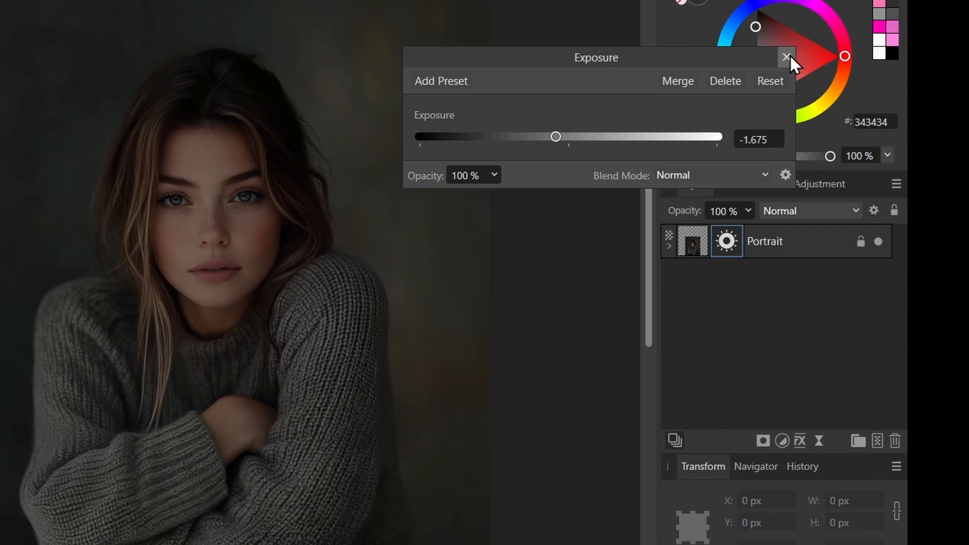
left_click(785, 57)
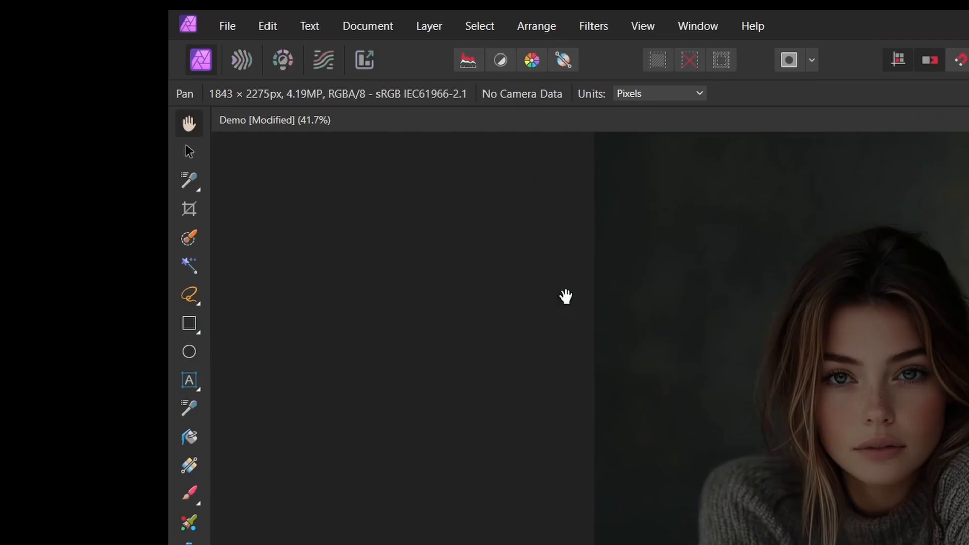
mouse_move(189, 323)
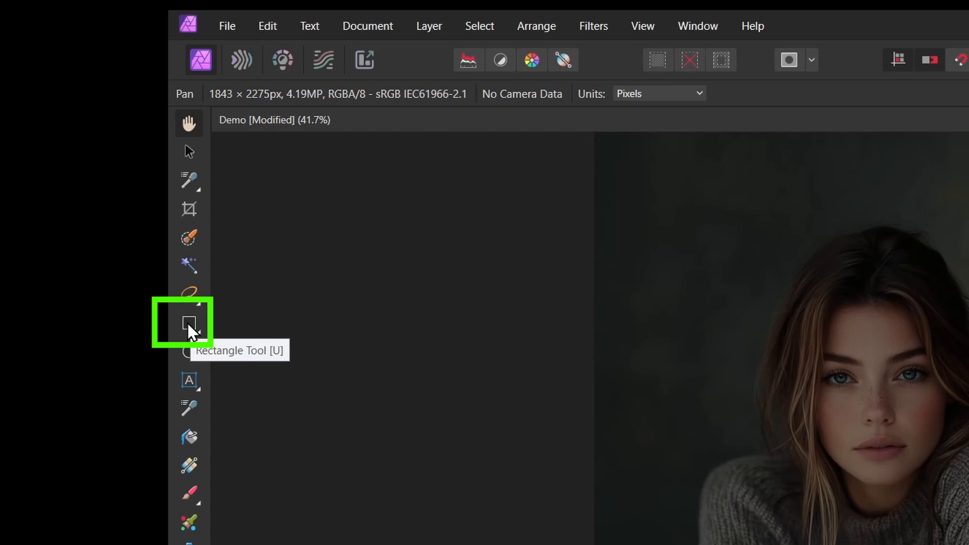
Draw a triangle with a white stroke around the face and rotate it.
left_click(188, 323)
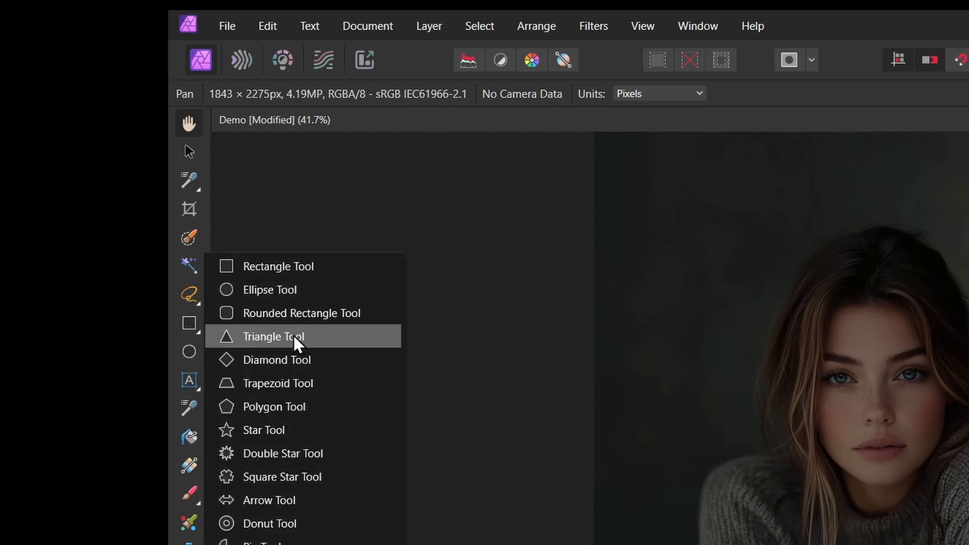
left_click(274, 337)
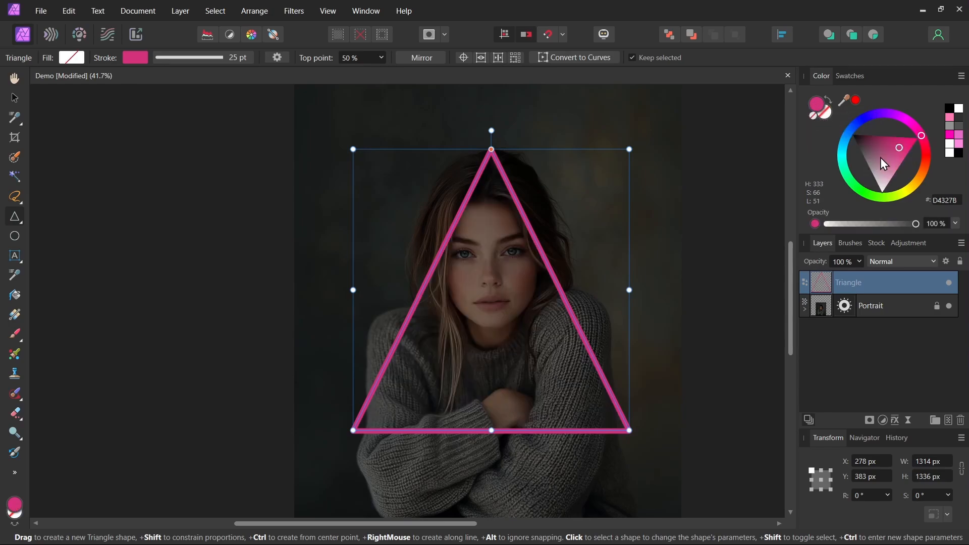
left_click(880, 193)
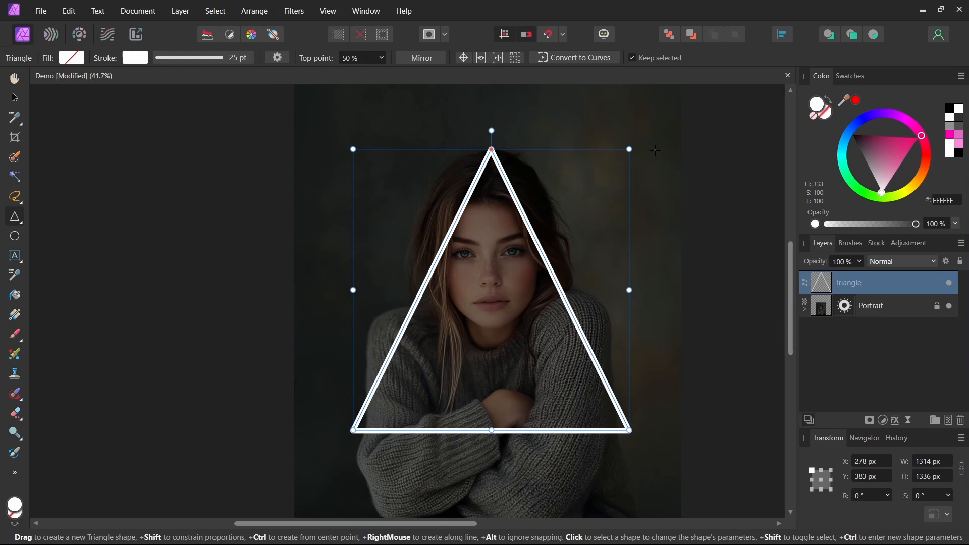
left_click_drag(226, 57, 204, 57)
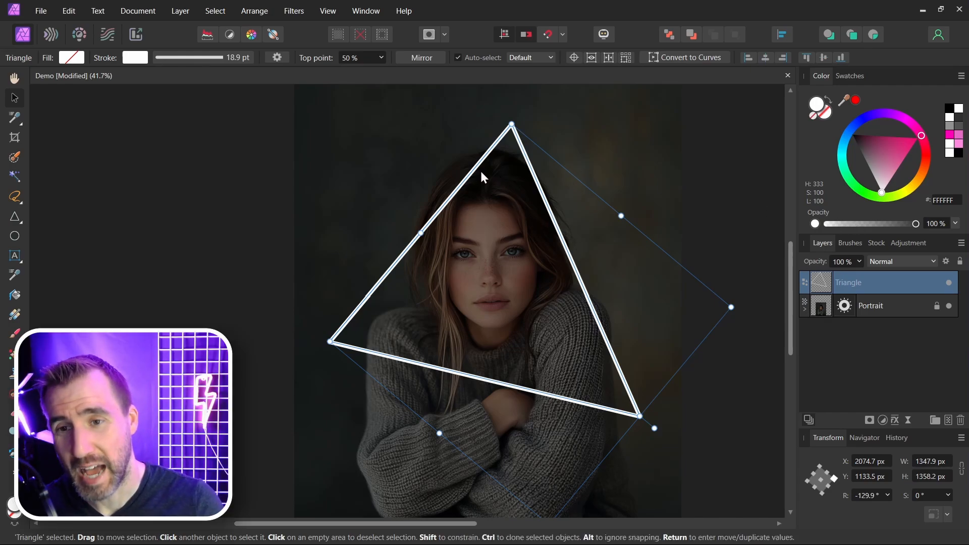
mouse_move(463, 217)
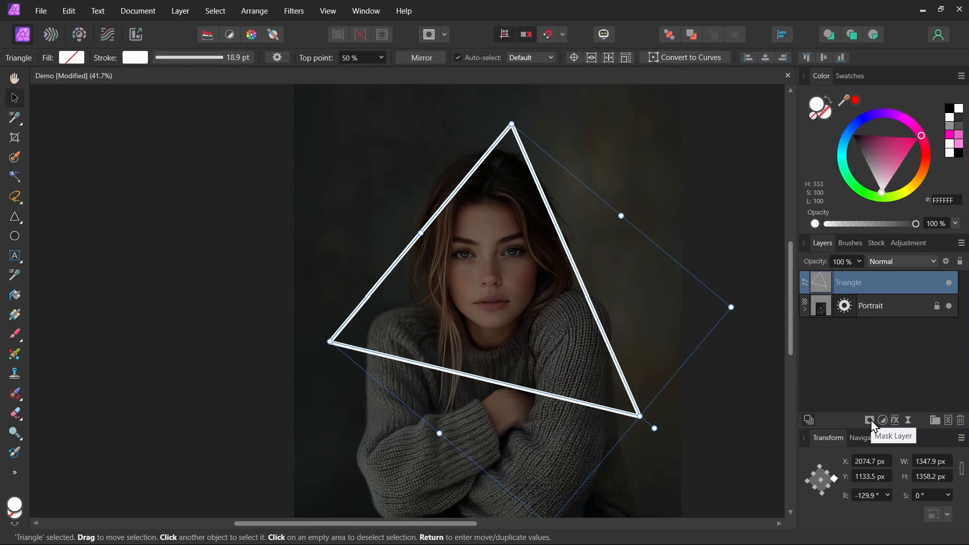
Mask the Triangle layer and paint out its edge over the hair with a small hard brush.
left_click(867, 420)
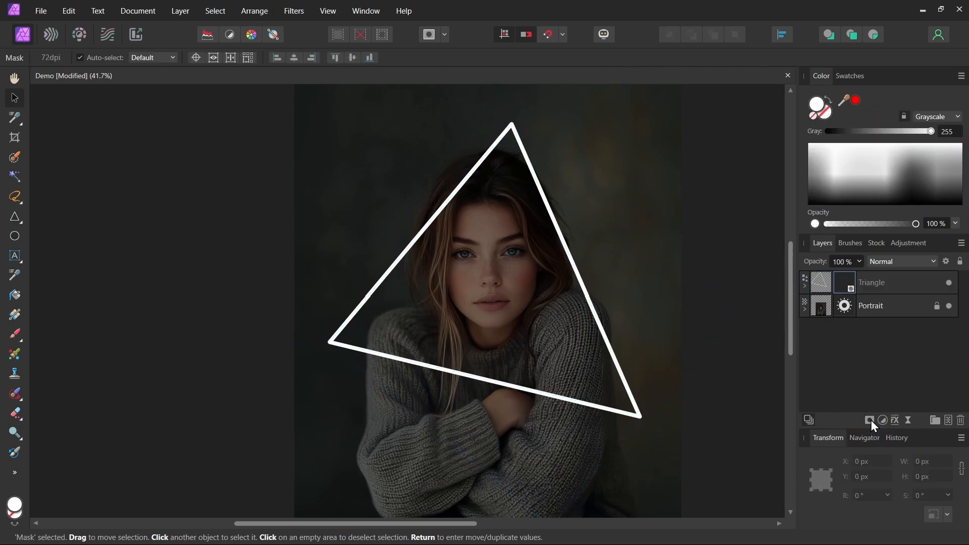
left_click(14, 335)
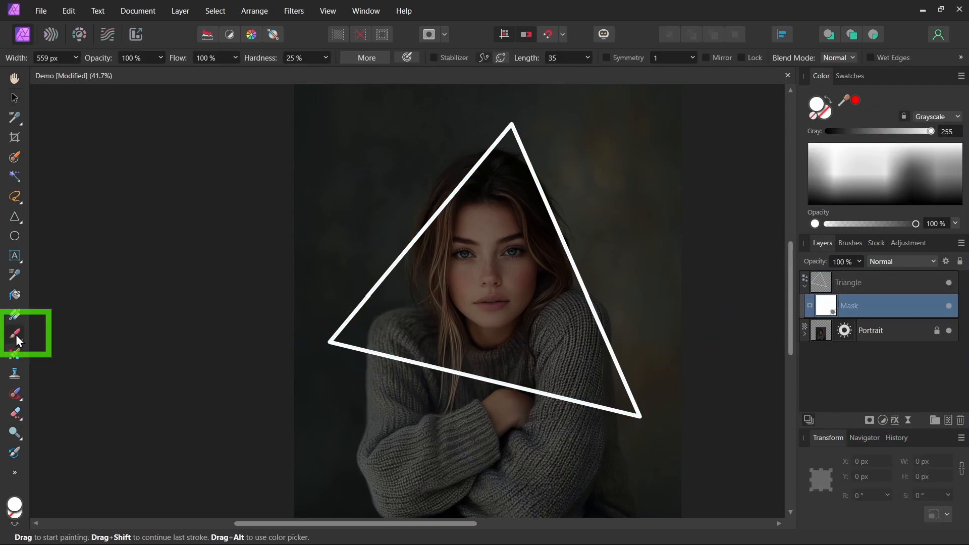
left_click(849, 242)
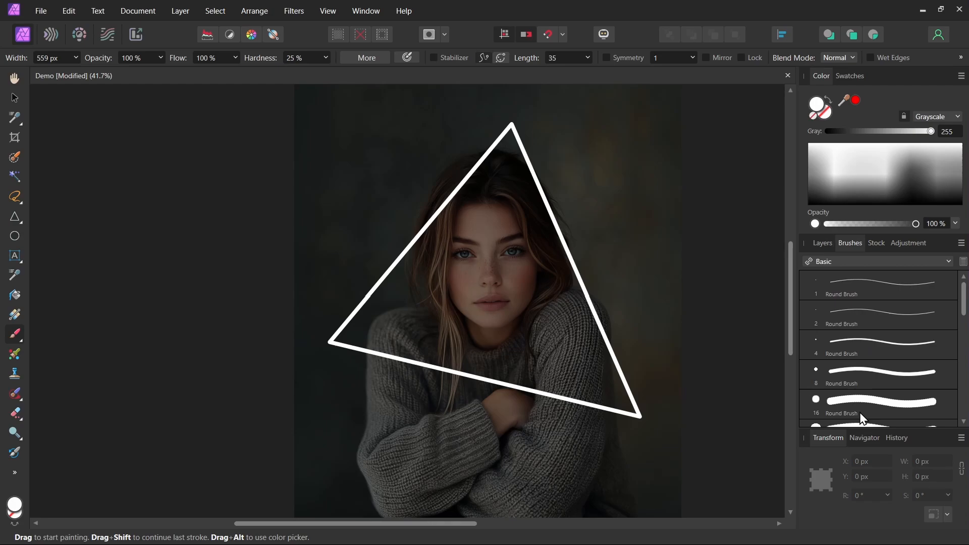
left_click(872, 405)
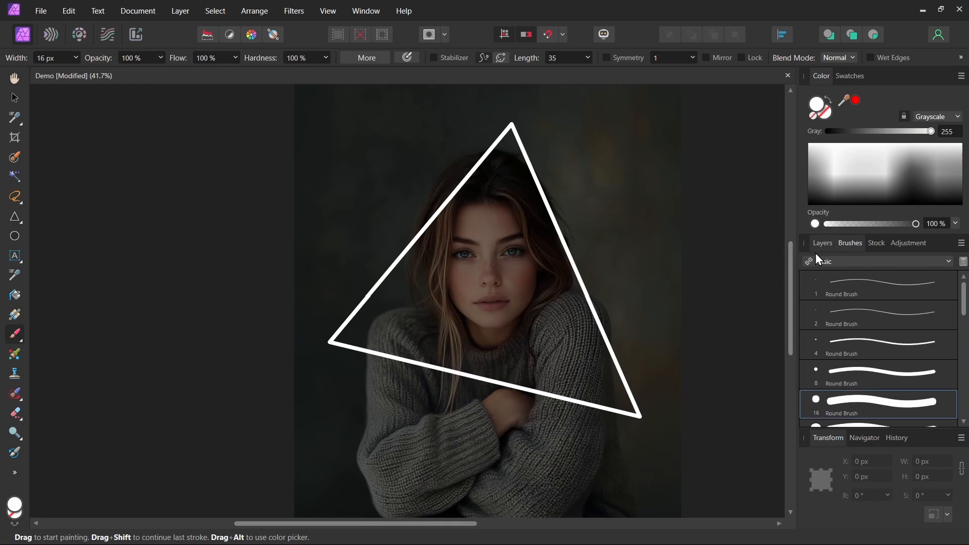
left_click(822, 243)
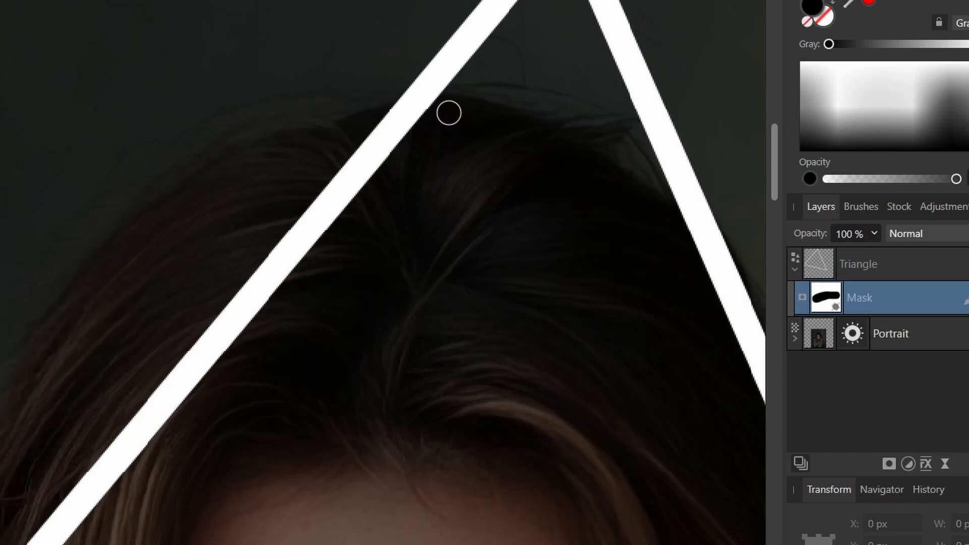
left_click_drag(449, 113, 338, 187)
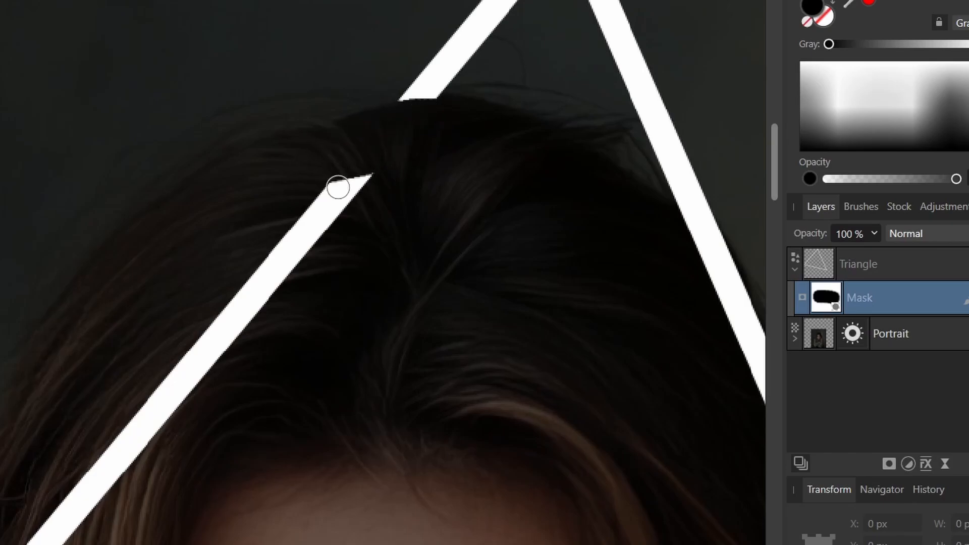
left_click_drag(338, 187, 291, 271)
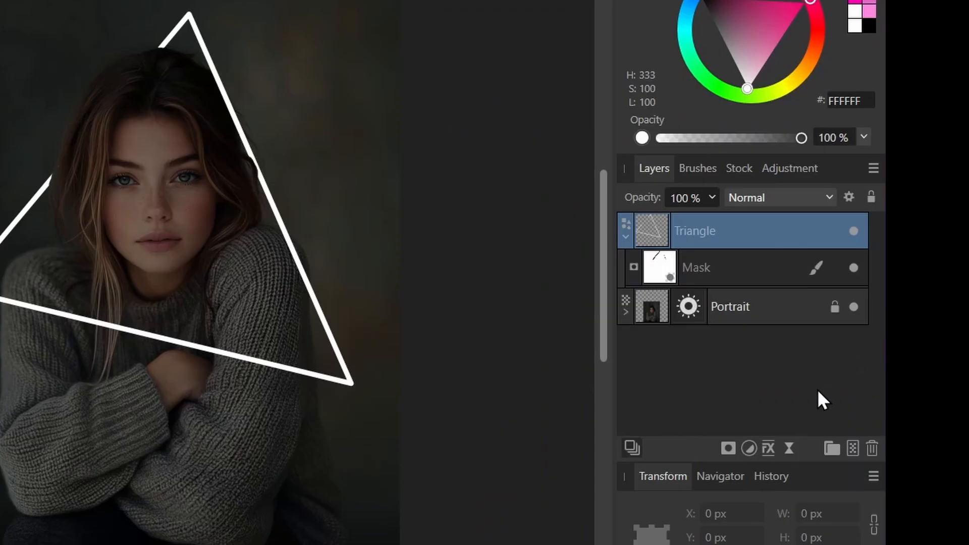
mouse_move(850, 449)
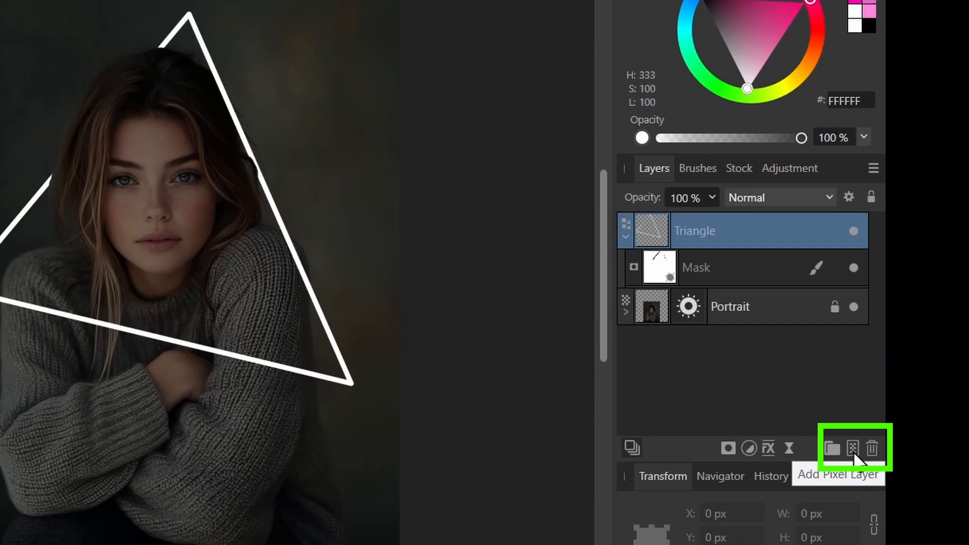
Add a pixel layer named Glow 1 with Color Dodge blend mode.
left_click(851, 449)
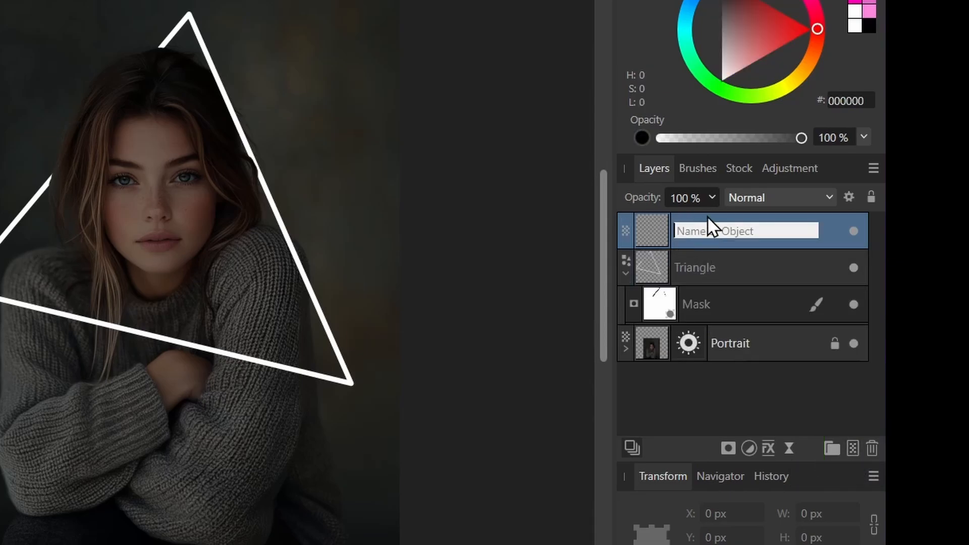
type("Glow 1")
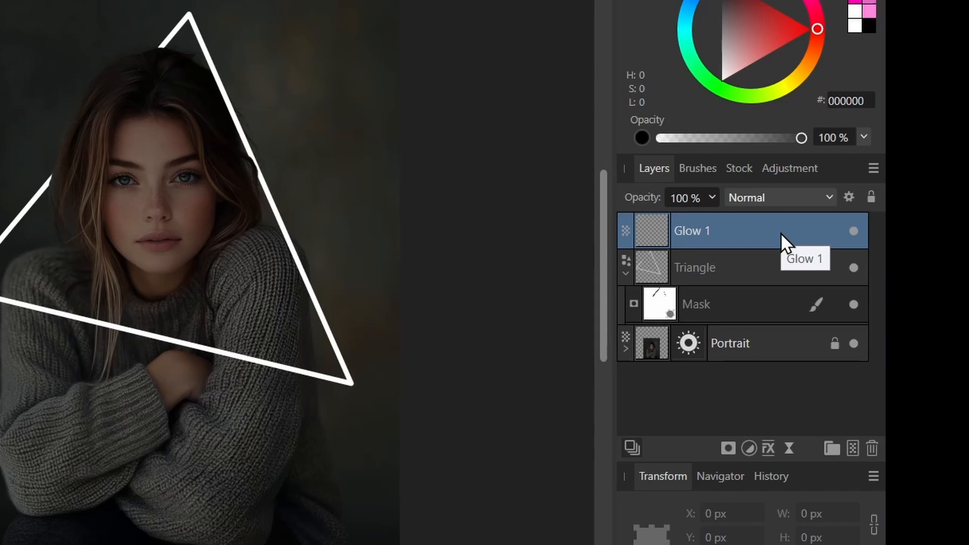
mouse_move(757, 241)
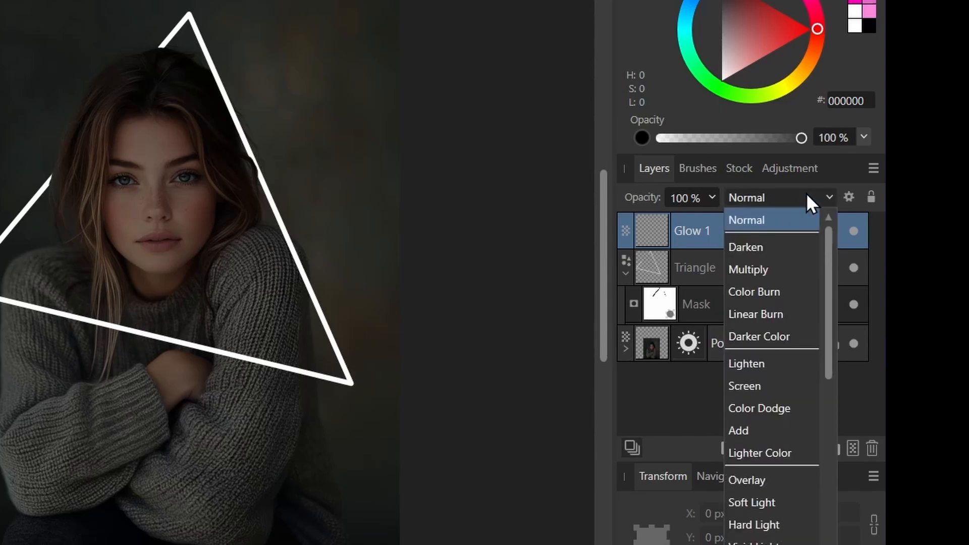
left_click(759, 409)
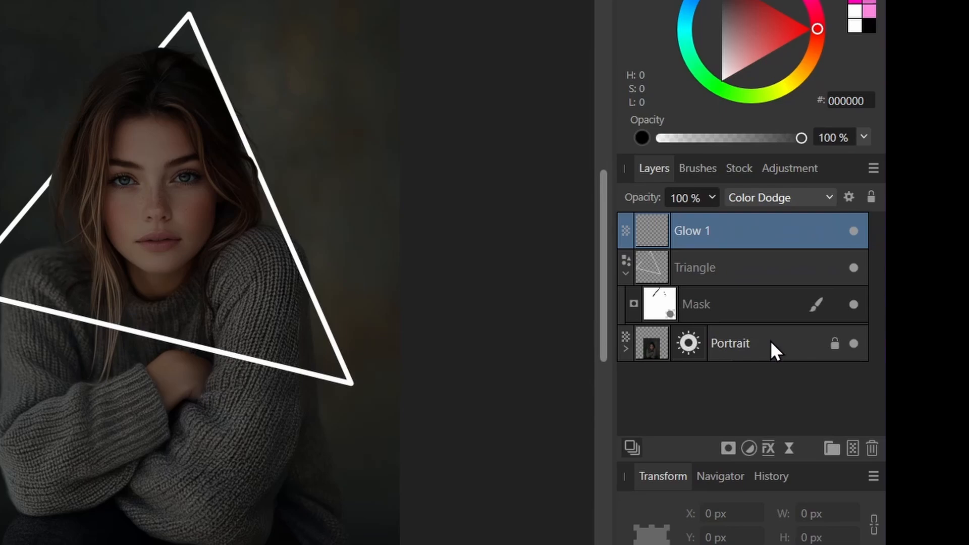
Paint FF3BC4 magenta along the triangle on Glow 1 using Round Light Brush 32.
left_click(697, 168)
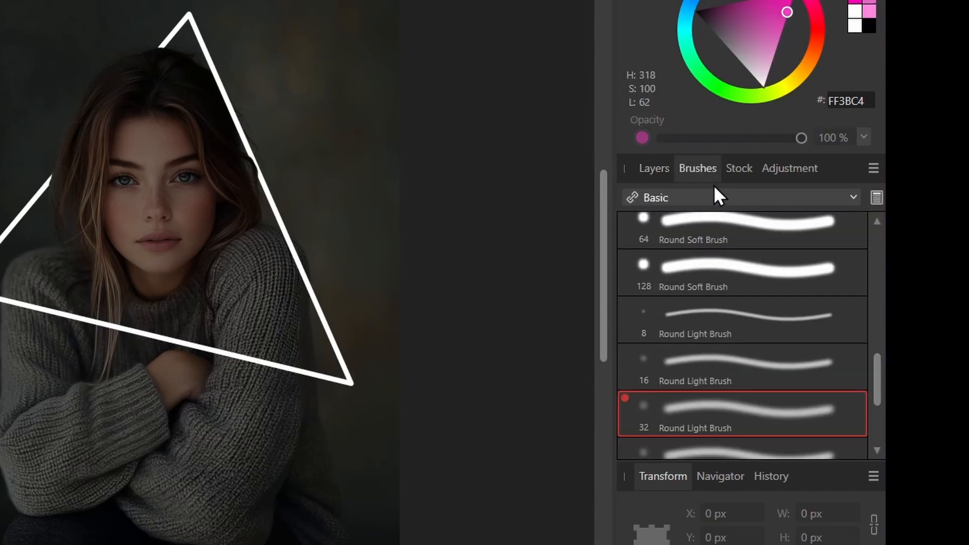
mouse_move(699, 413)
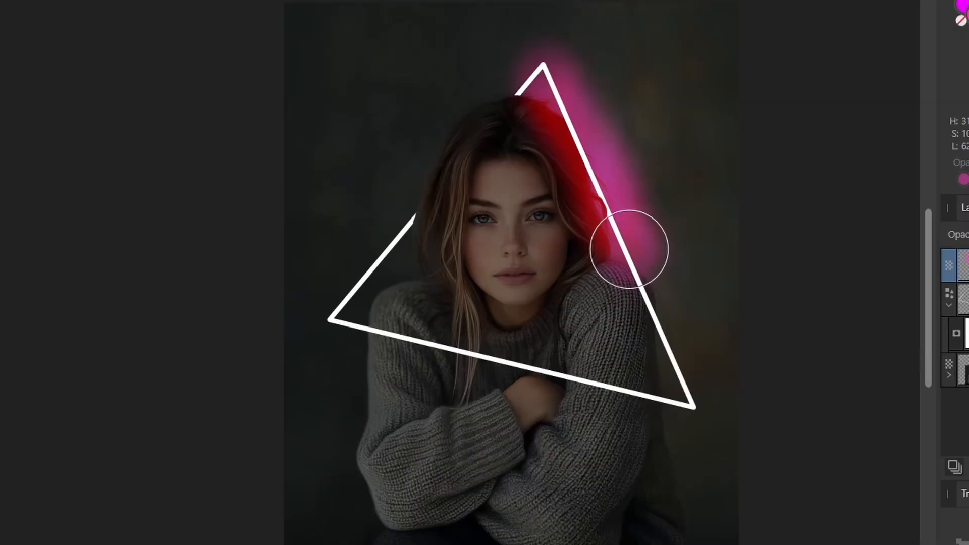
left_click_drag(624, 247, 661, 355)
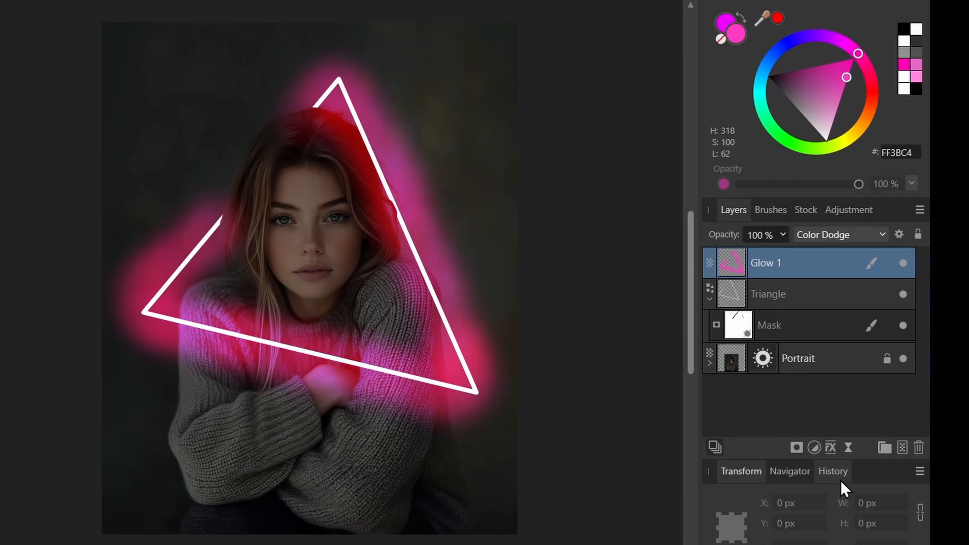
mouse_move(831, 448)
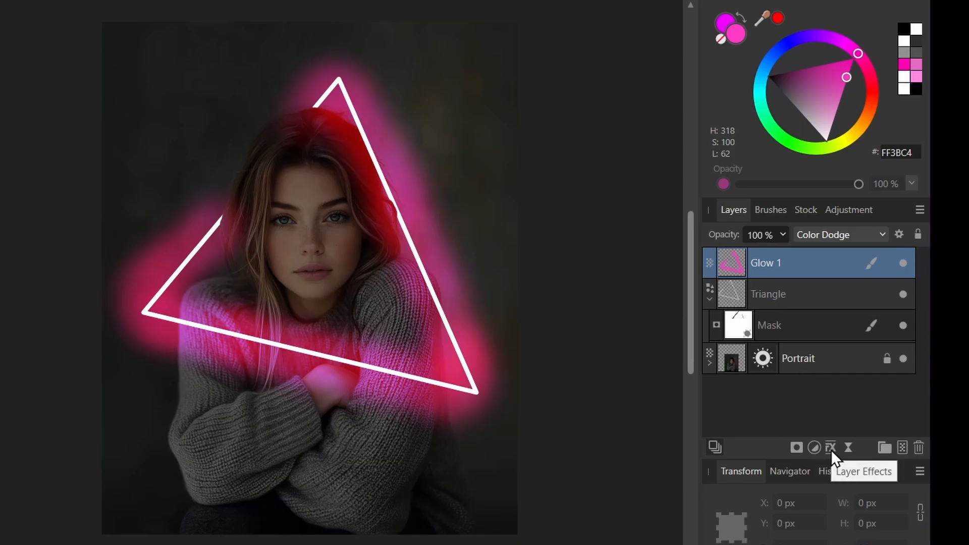
Apply a live Gaussian Blur to Glow 1 and drag up its radius.
left_click(830, 447)
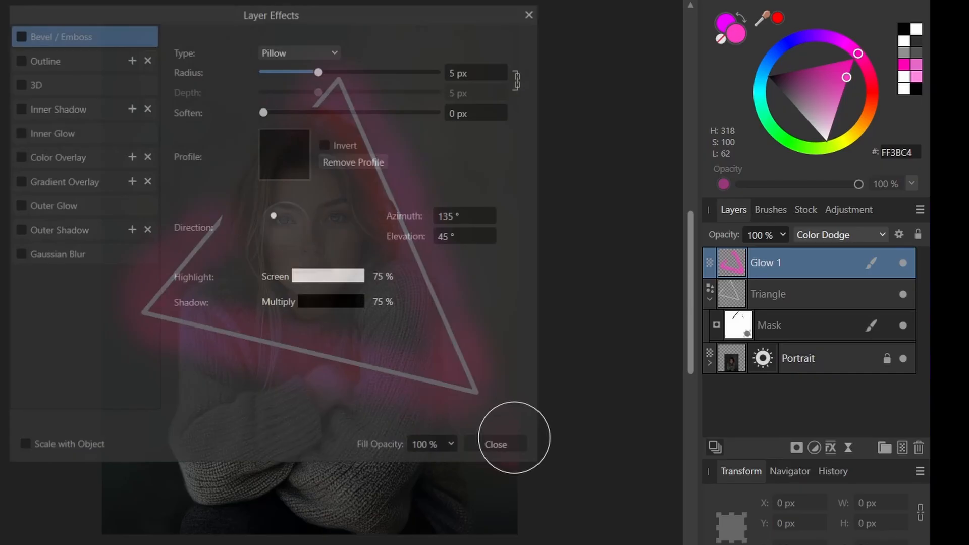
left_click(496, 444)
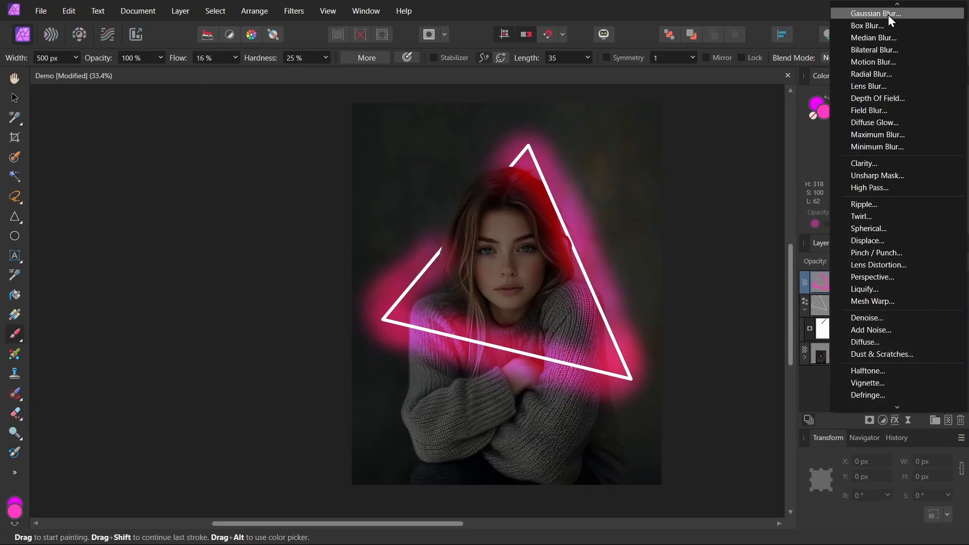
left_click(873, 13)
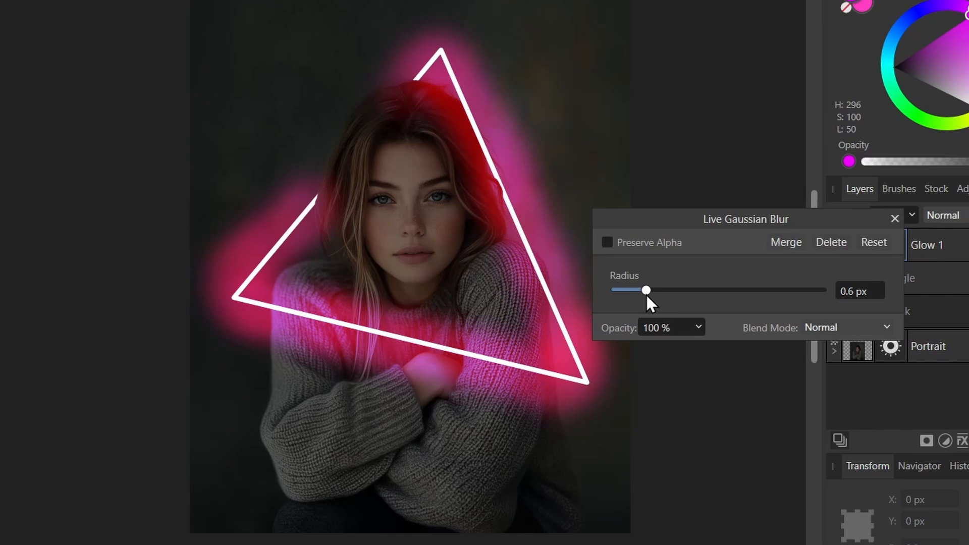
left_click_drag(647, 290, 812, 290)
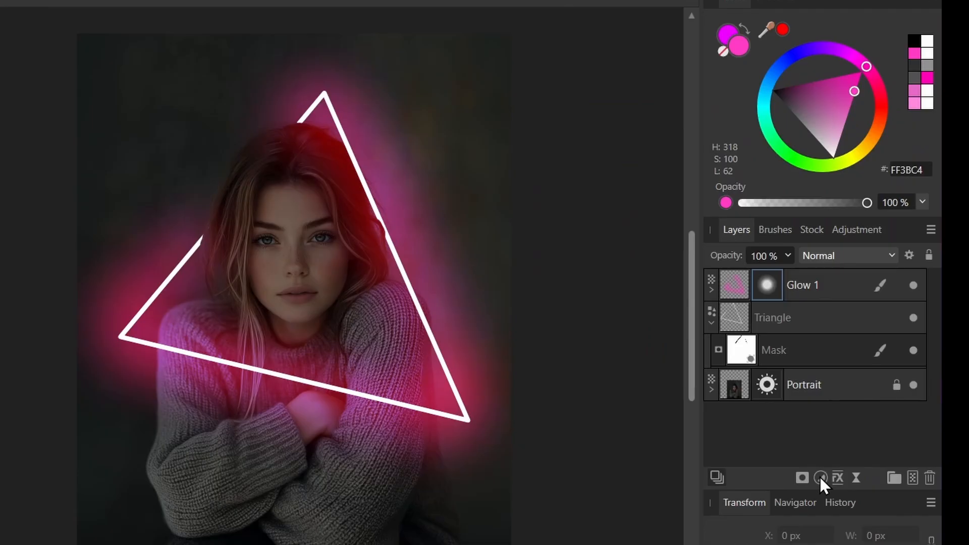
Add a Curves adjustment with a gentle S-curve that pulls the shadows down.
left_click(819, 478)
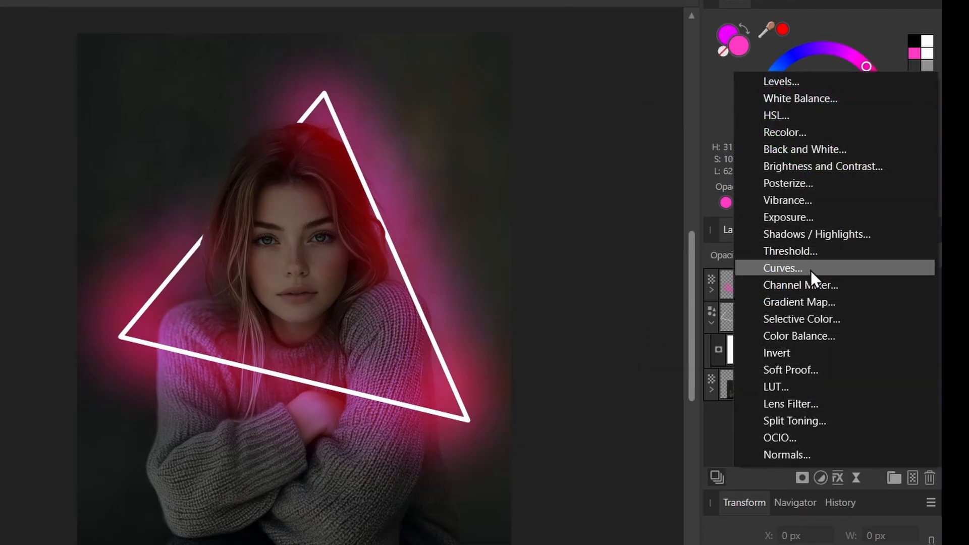
left_click(782, 268)
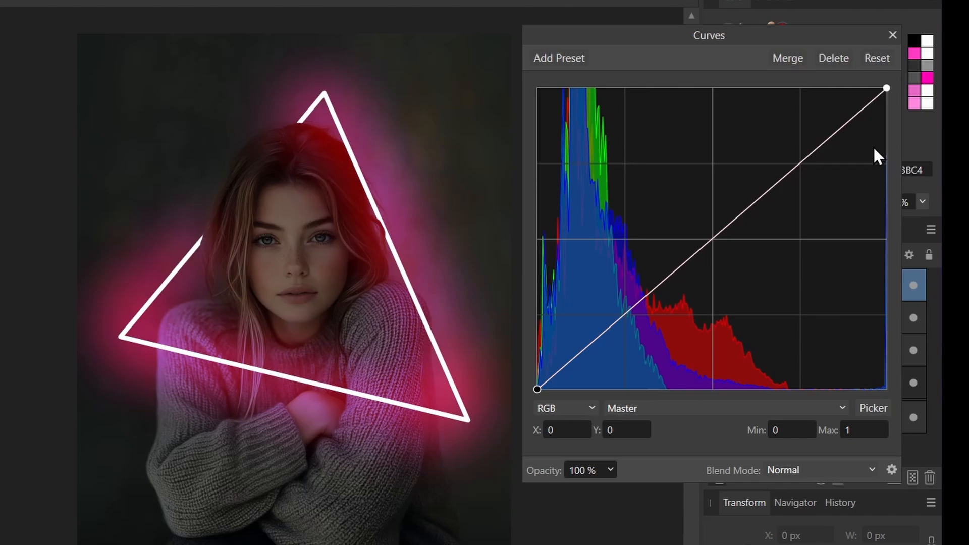
mouse_move(868, 162)
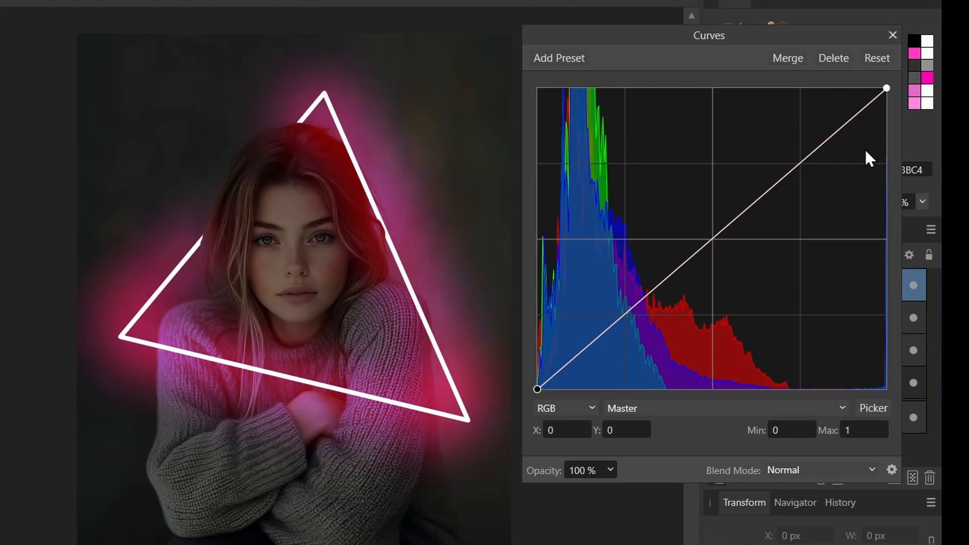
mouse_move(828, 151)
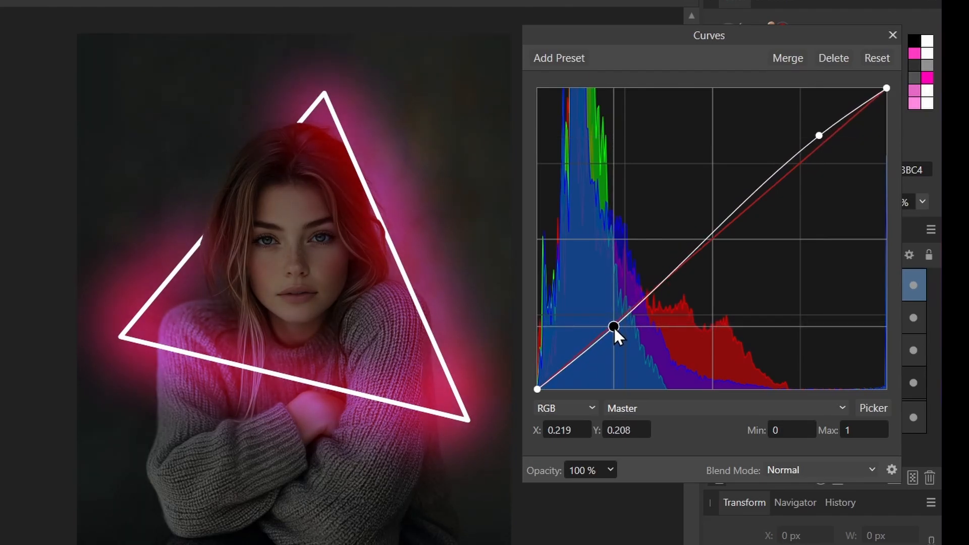
left_click(891, 34)
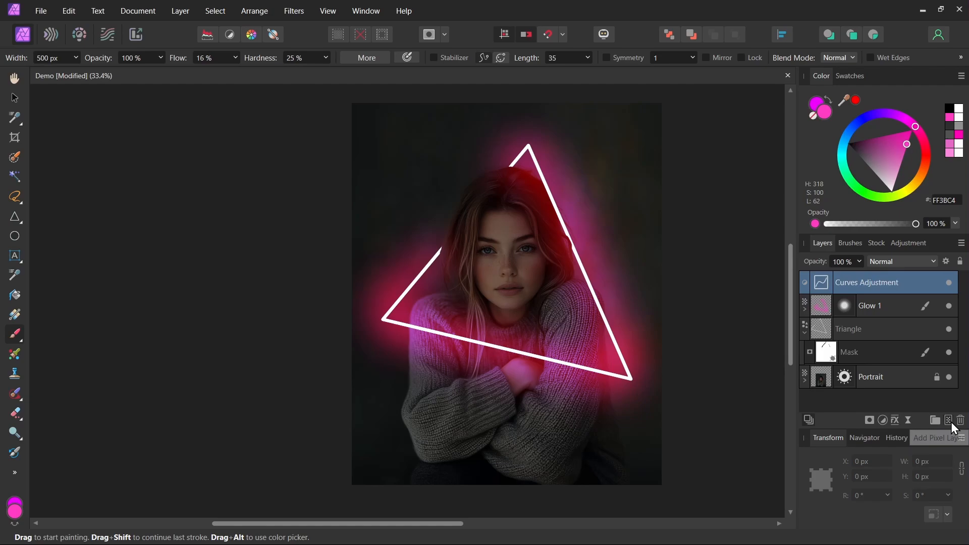
Add a Color Dodge pixel layer and paint bright magenta glow around the subject.
left_click(946, 419)
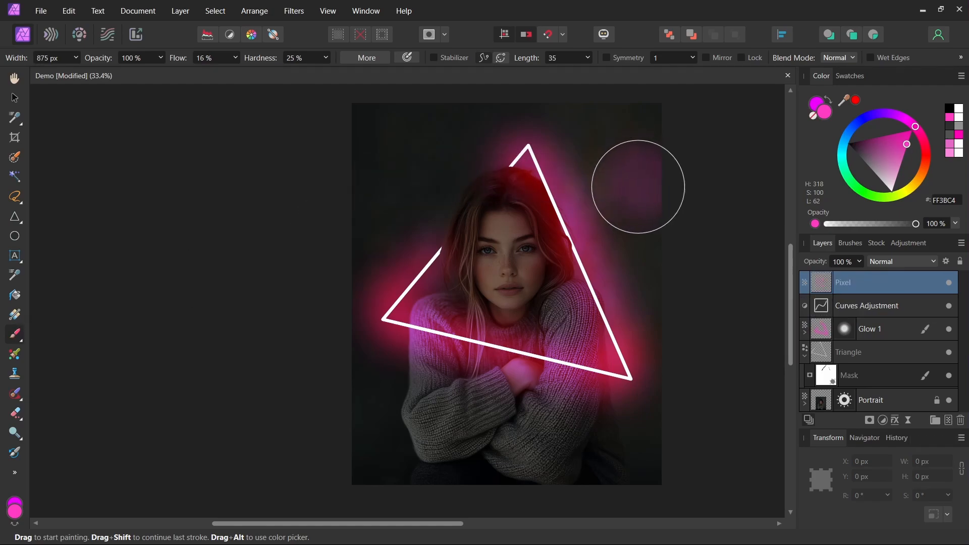
left_click(902, 261)
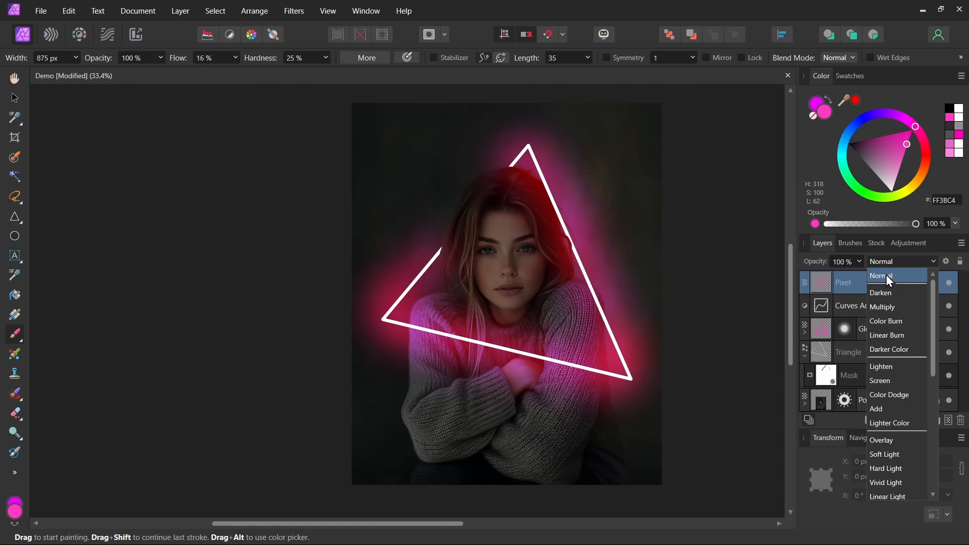
left_click(889, 394)
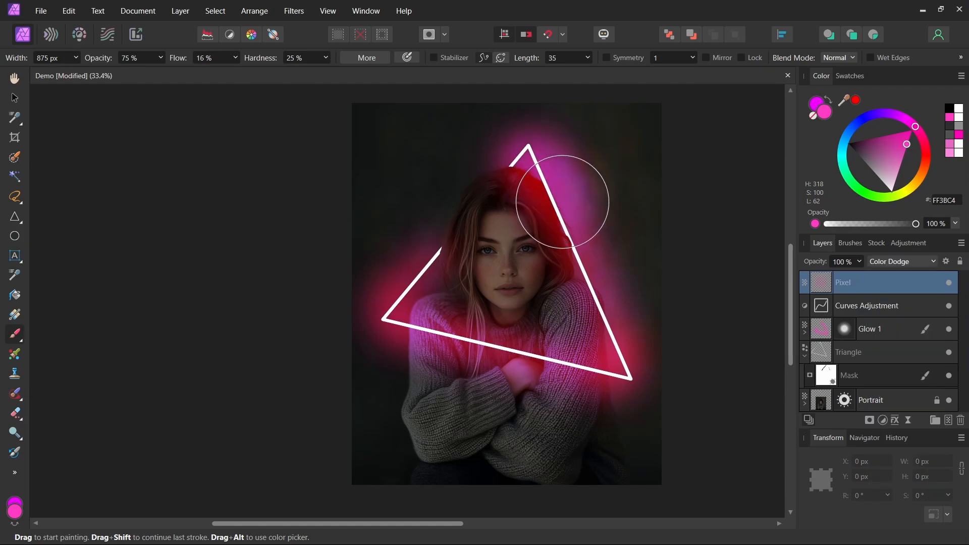
left_click_drag(559, 201, 395, 327)
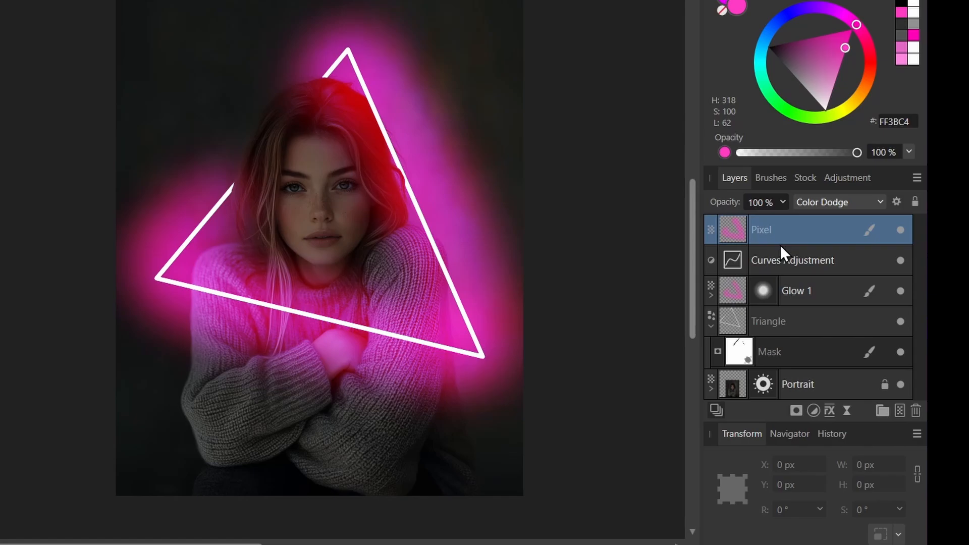
mouse_move(759, 240)
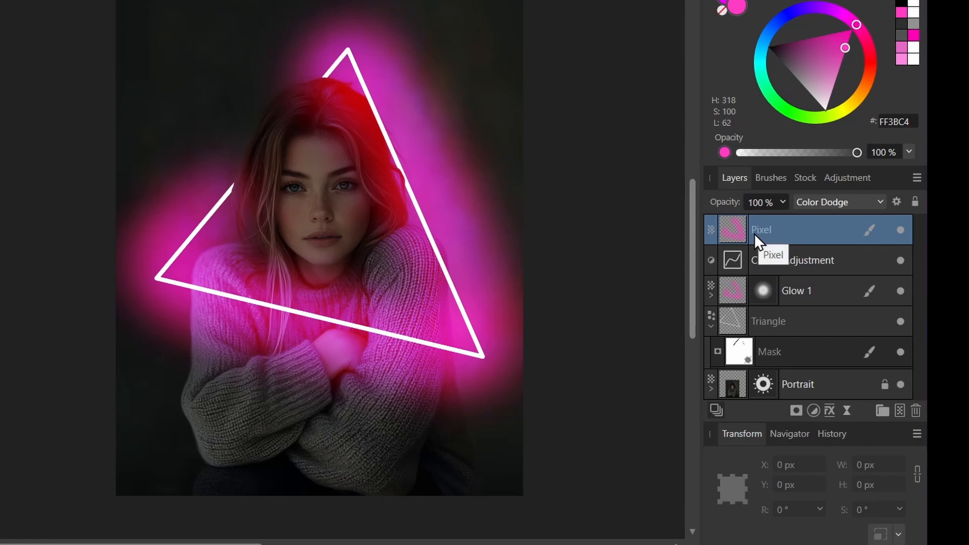
mouse_move(812, 411)
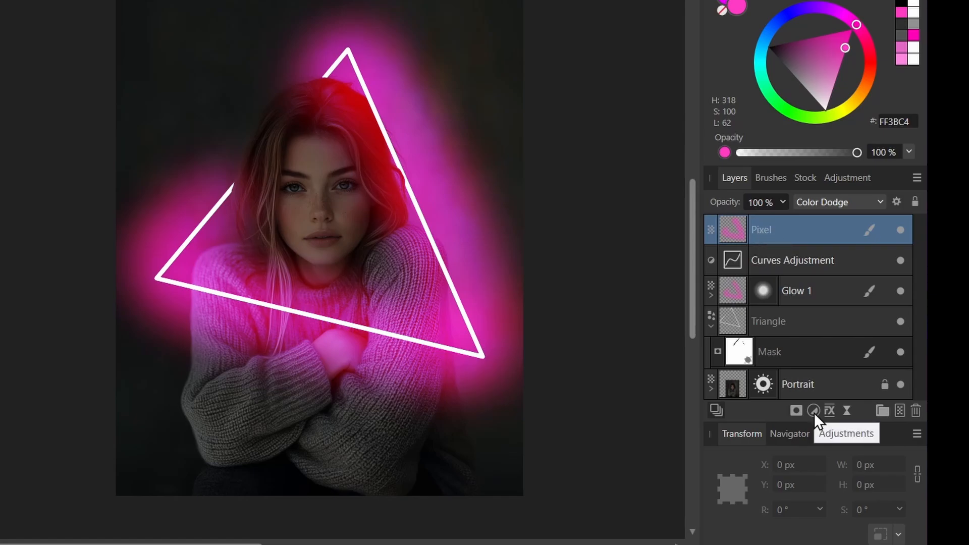
Add an HSL adjustment shifting the glow's hue to about 46° toward purple.
left_click(812, 411)
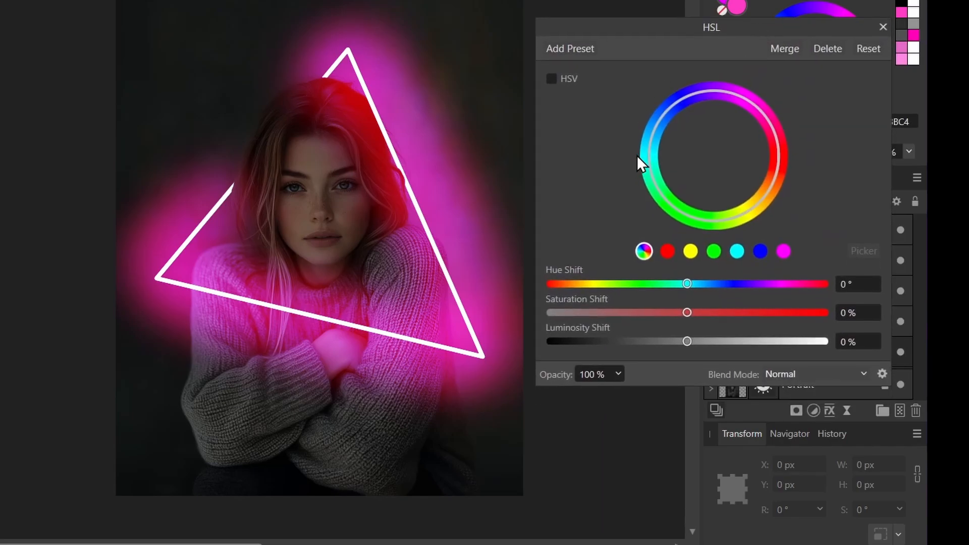
left_click_drag(685, 284, 693, 284)
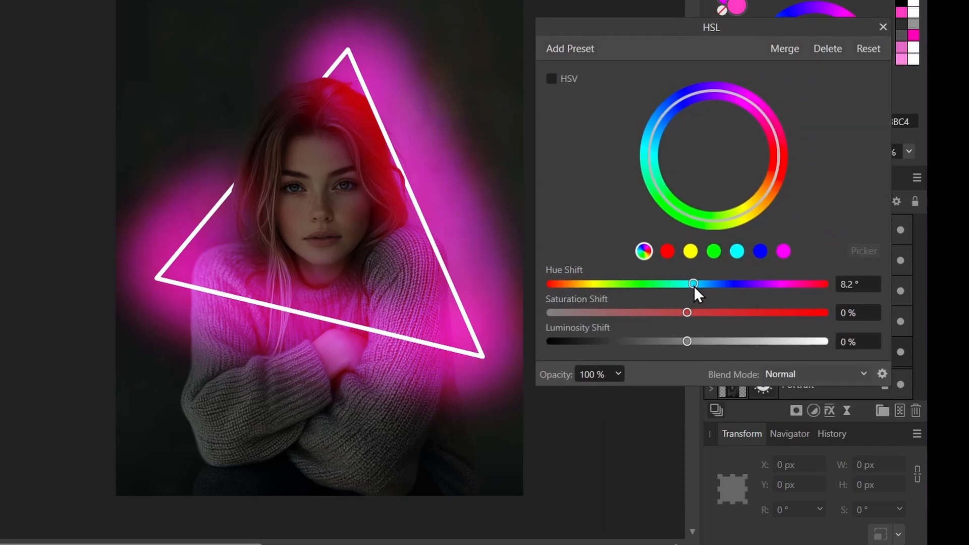
left_click_drag(692, 283, 722, 283)
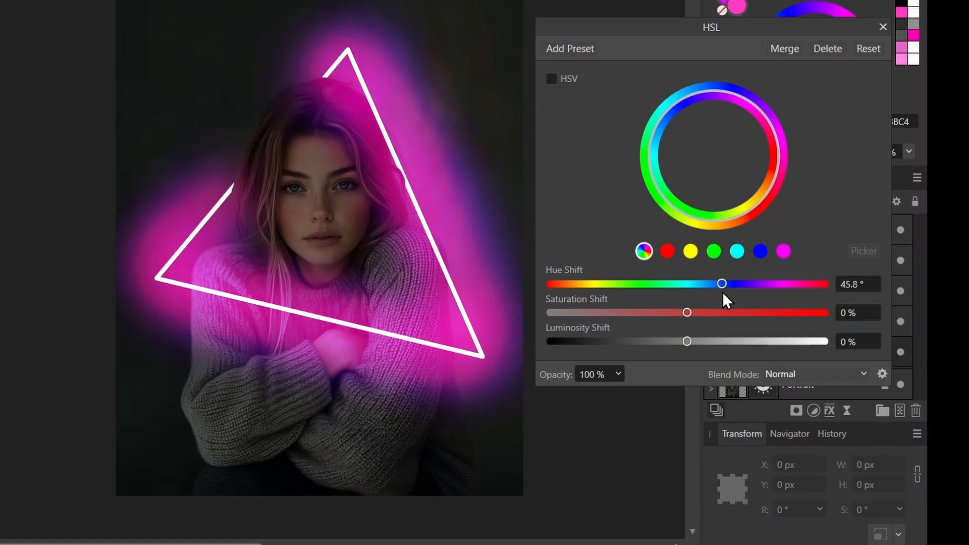
mouse_move(617, 174)
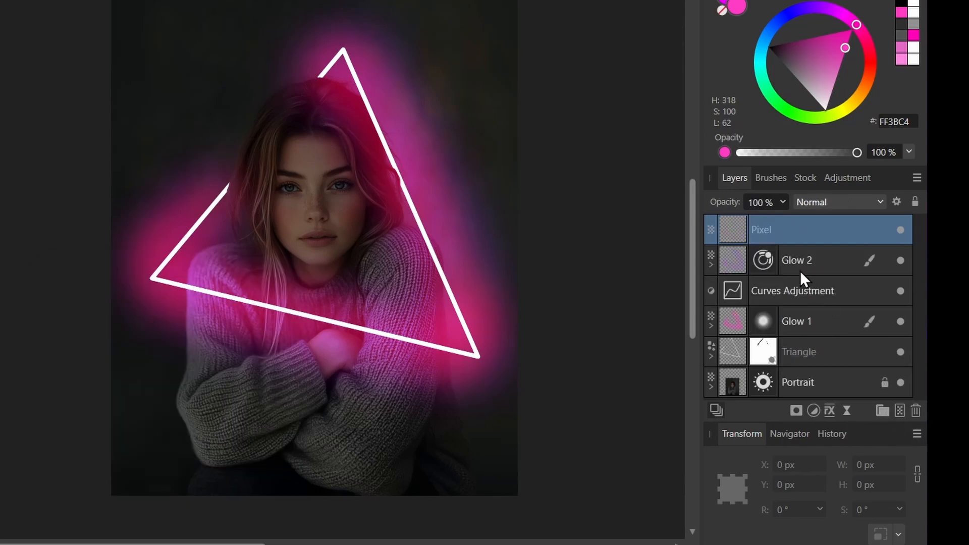
Rename the new layer Highlights and set its blend mode to Screen.
left_click(837, 202)
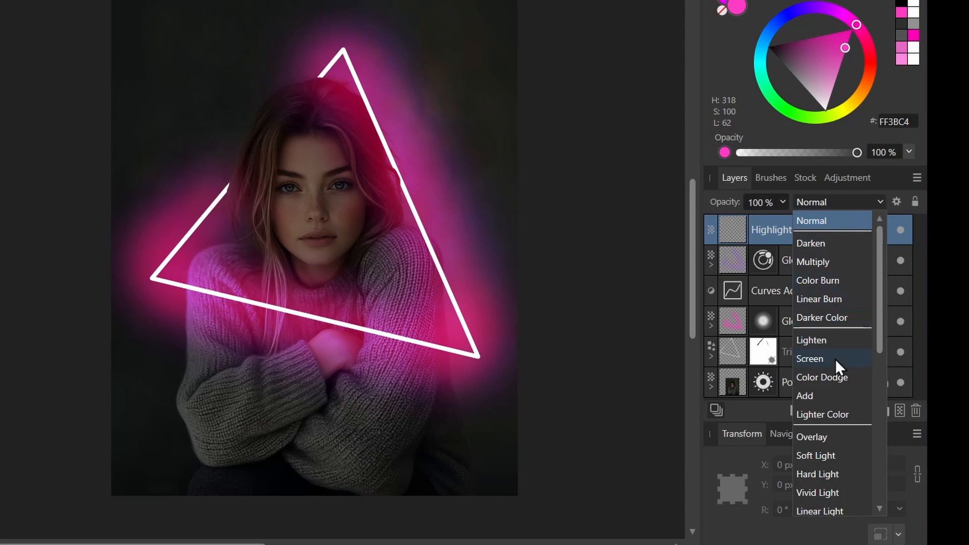
left_click(821, 377)
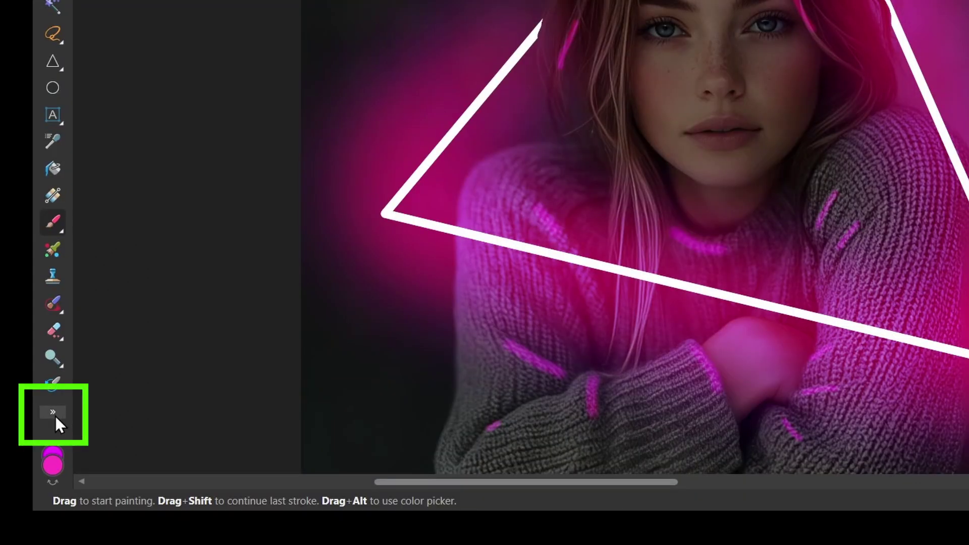
Switch to the Smudge Brush Tool from the toolbar overflow flyout.
left_click(52, 412)
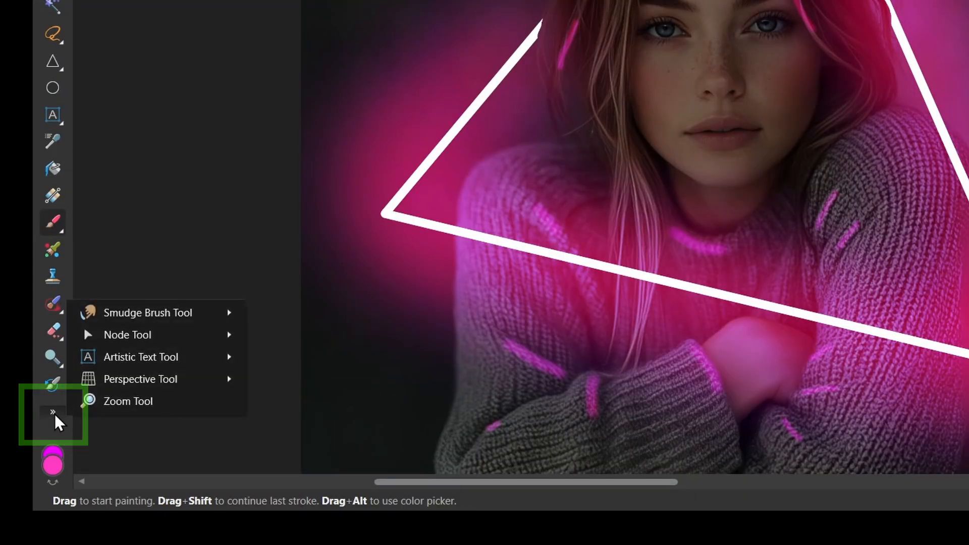
mouse_move(147, 312)
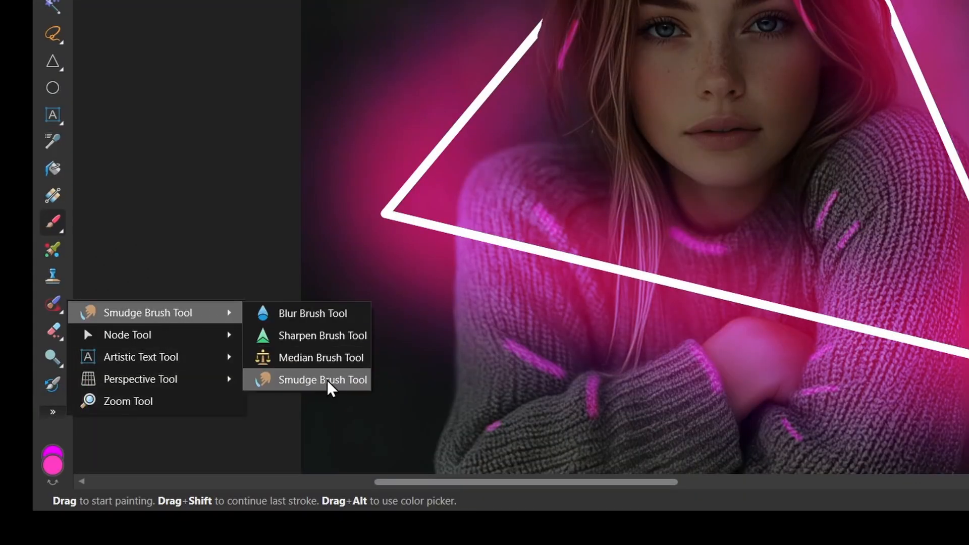
left_click(323, 379)
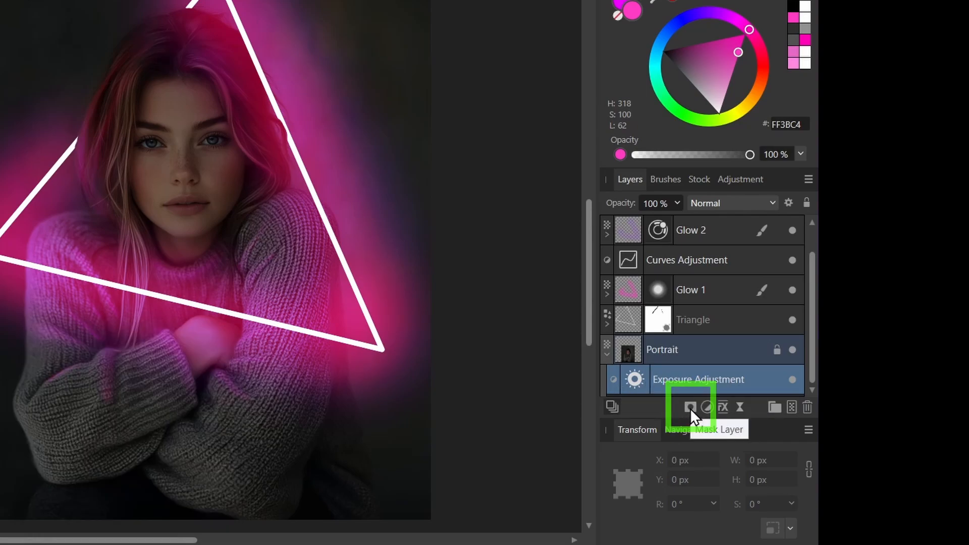
Add a mask to the Exposure Adjustment and paint it over the face, hands and arms.
left_click(690, 408)
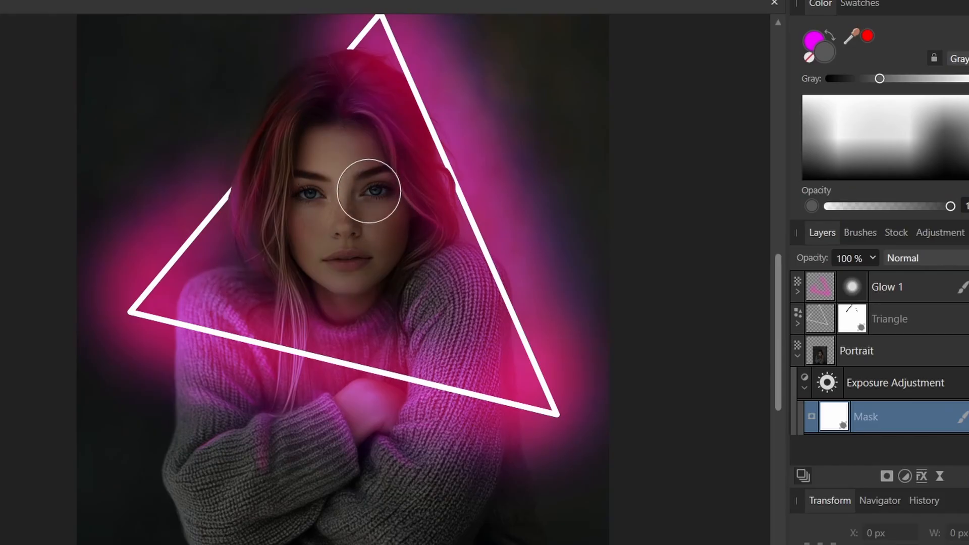
left_click_drag(367, 189, 347, 280)
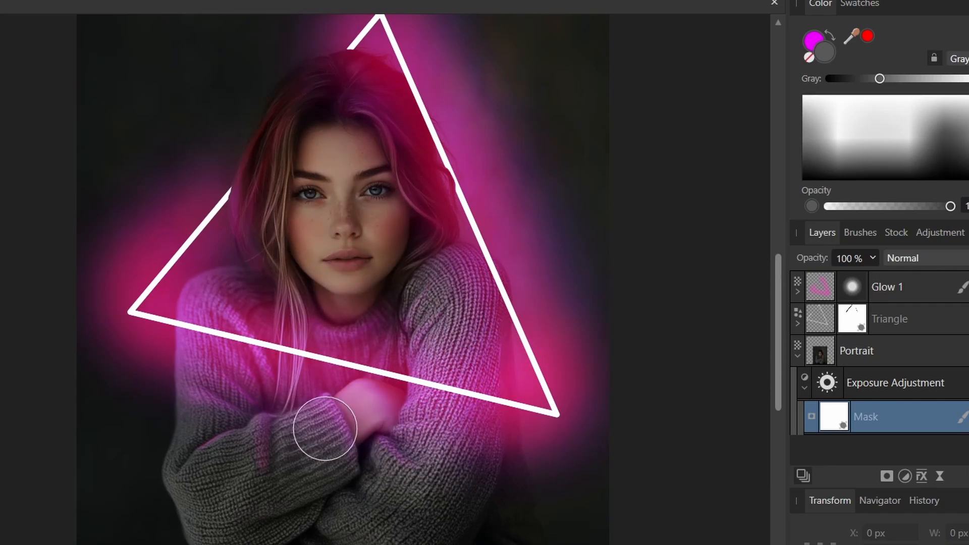
left_click_drag(325, 430, 425, 315)
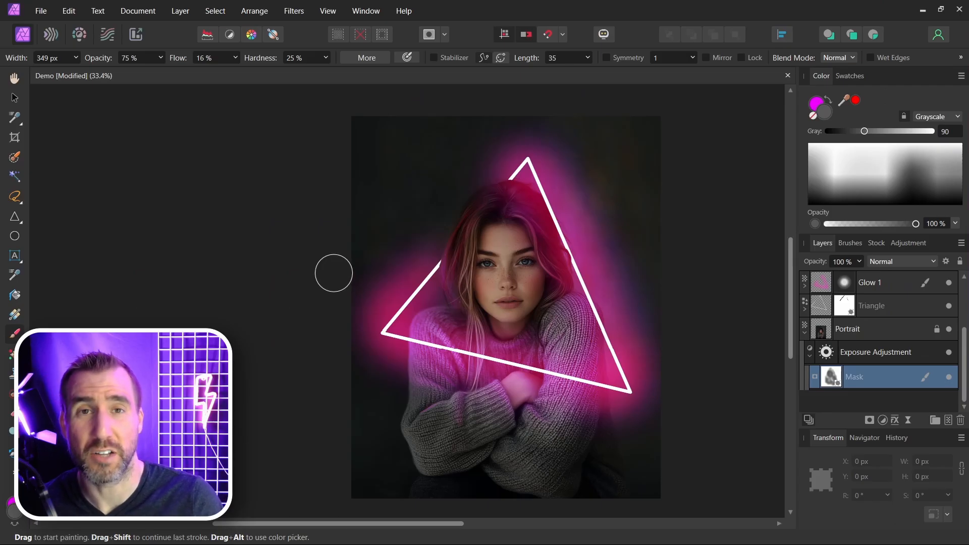
mouse_move(332, 301)
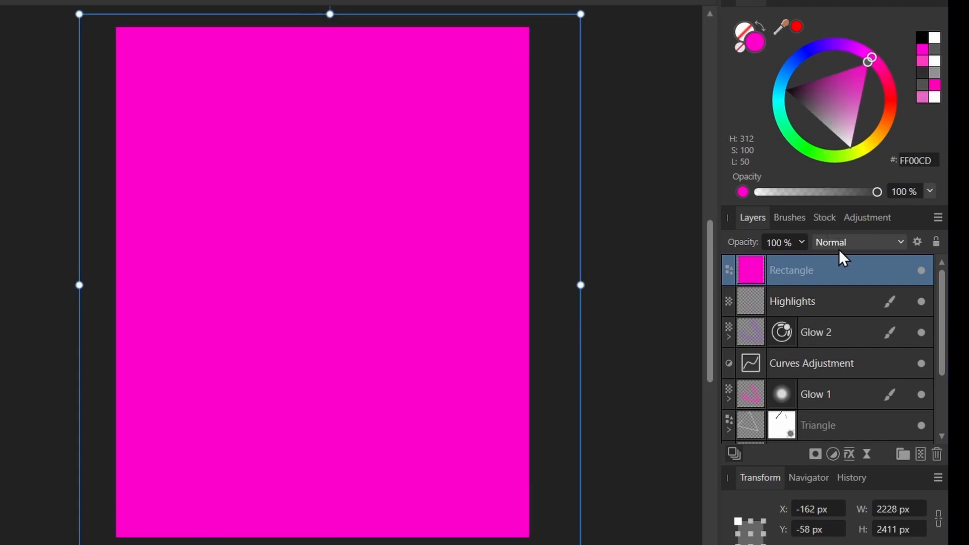
Set the magenta rectangle to Soft Light blend mode at about 8% opacity.
left_click(859, 242)
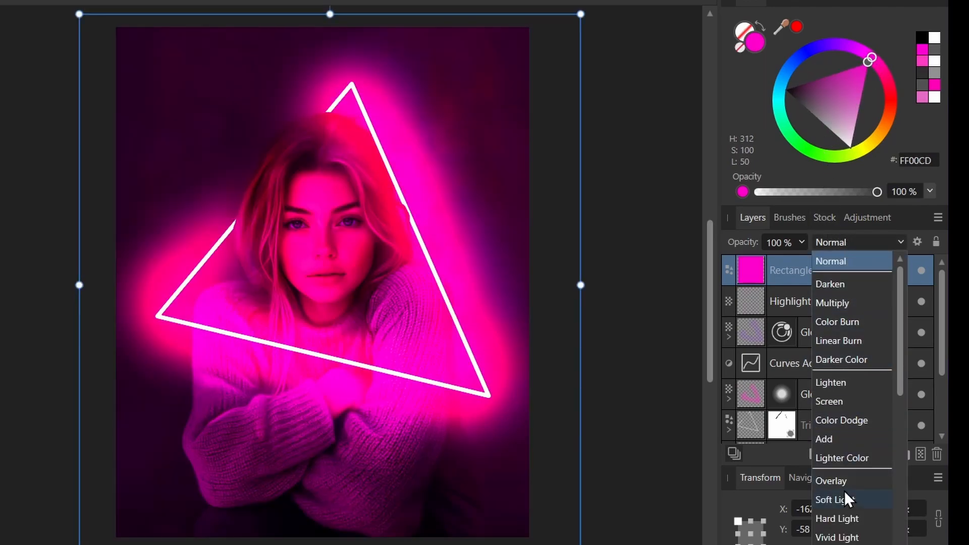
left_click(832, 499)
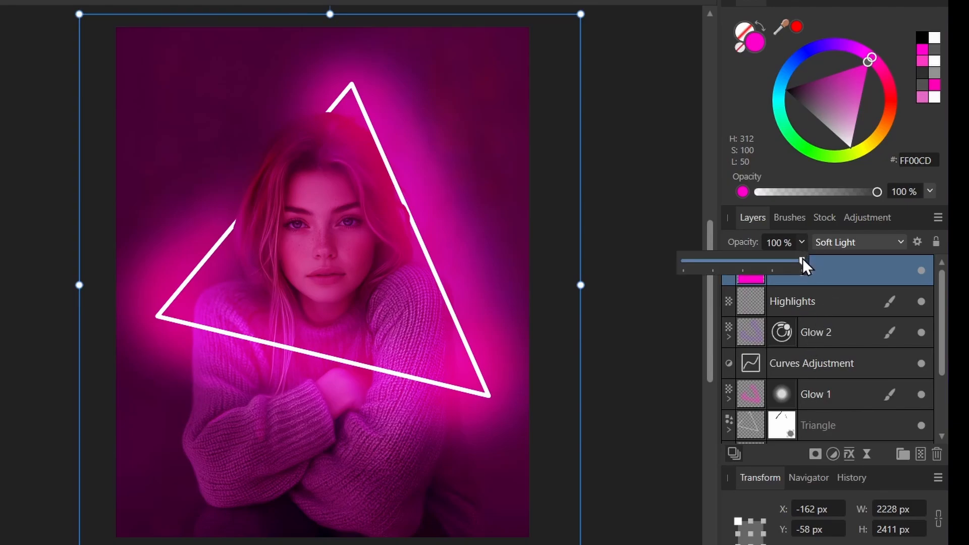
left_click_drag(800, 261, 692, 261)
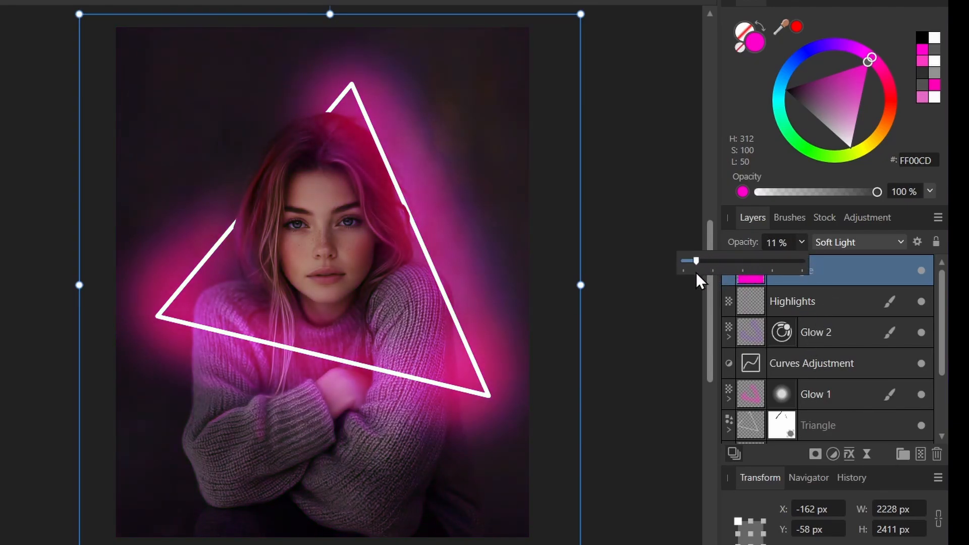
left_click_drag(697, 261, 692, 260)
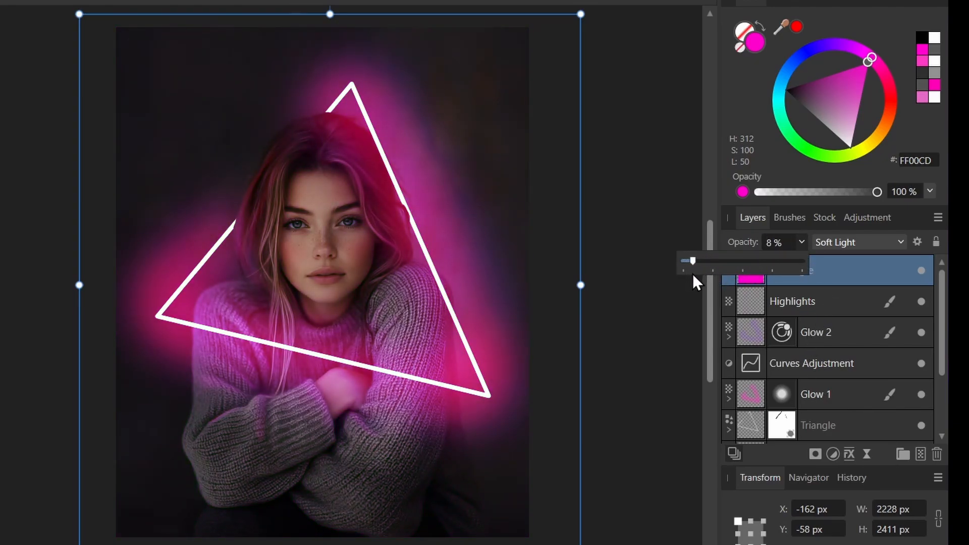
left_click_drag(690, 261, 697, 261)
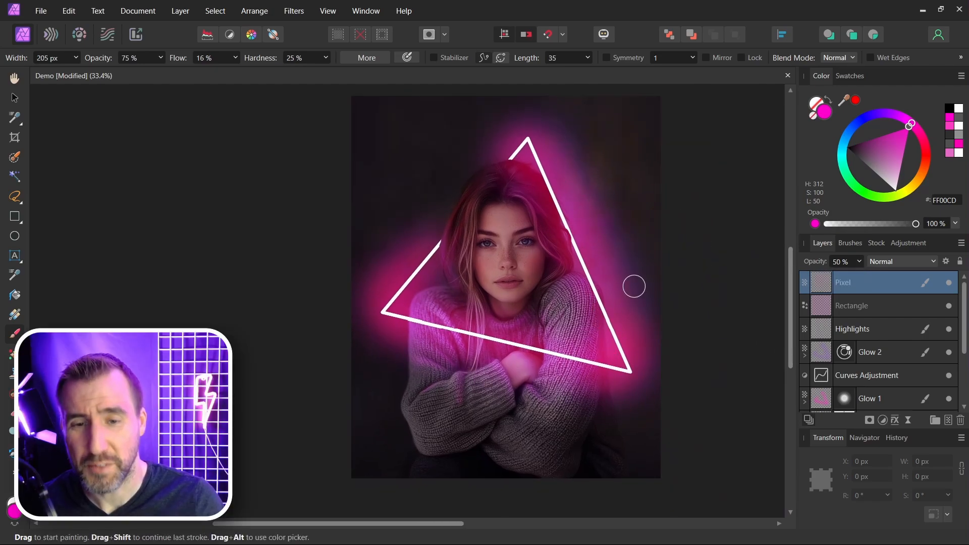
mouse_move(667, 351)
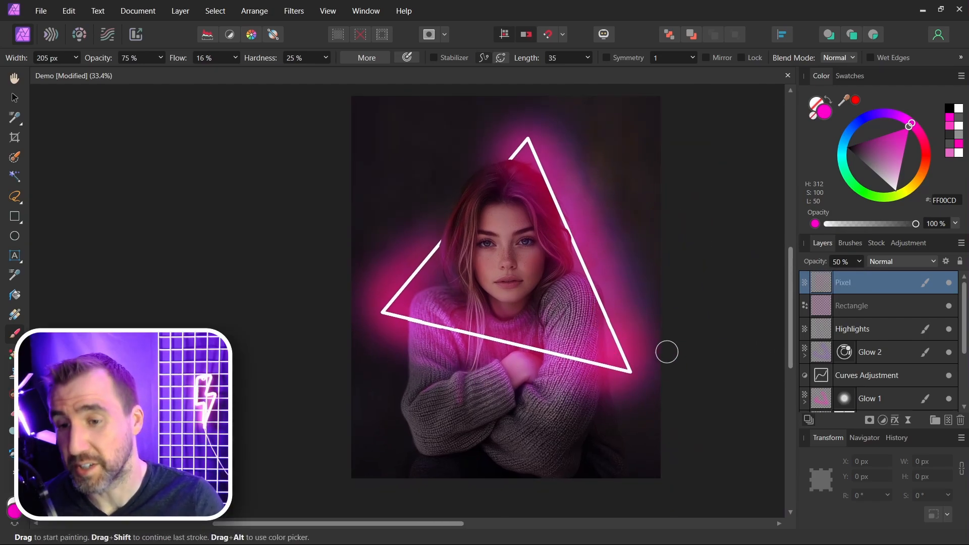